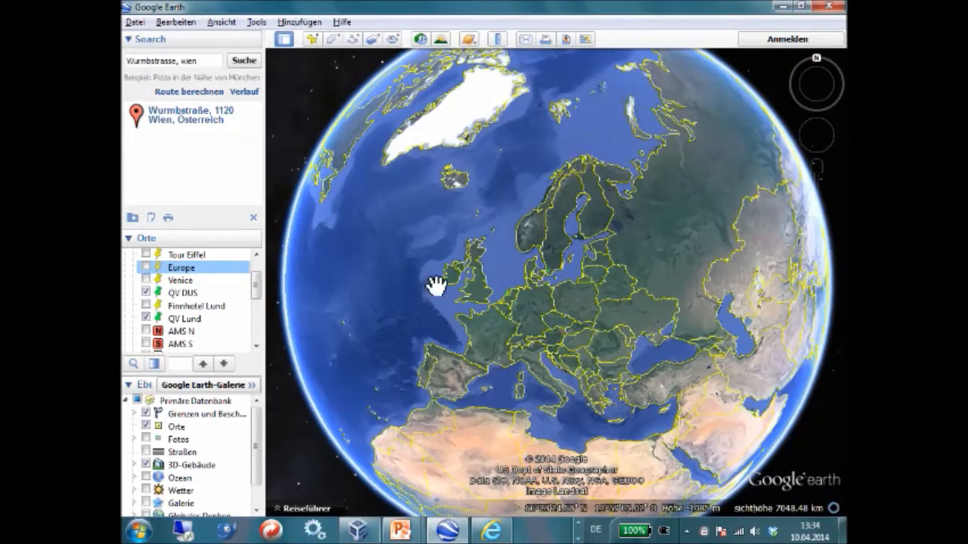
{"action": "mouse_move", "coordinate": [132, 95]}
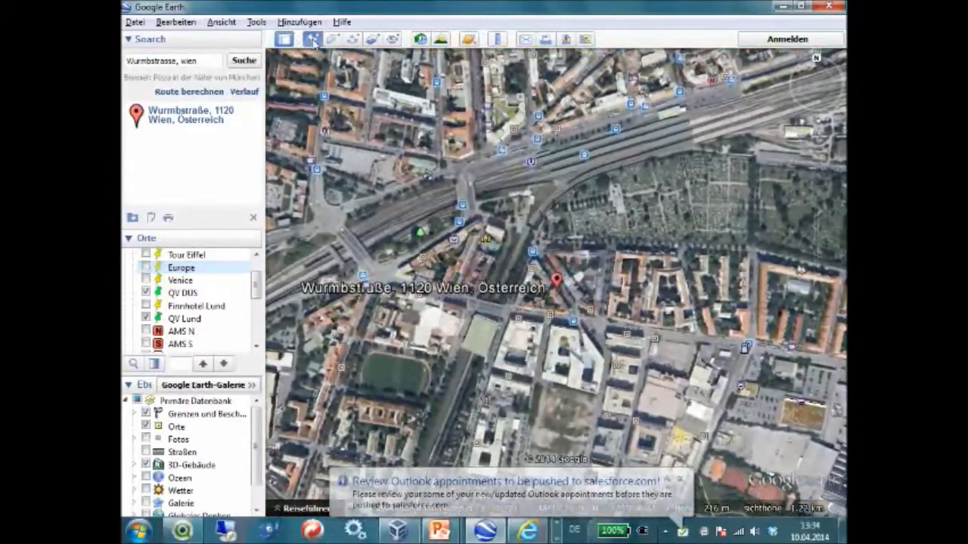
Add a placemark named 'Qlik Vienna' beside the Wurmbstraße address
{"action": "left_click", "coordinate": [313, 39]}
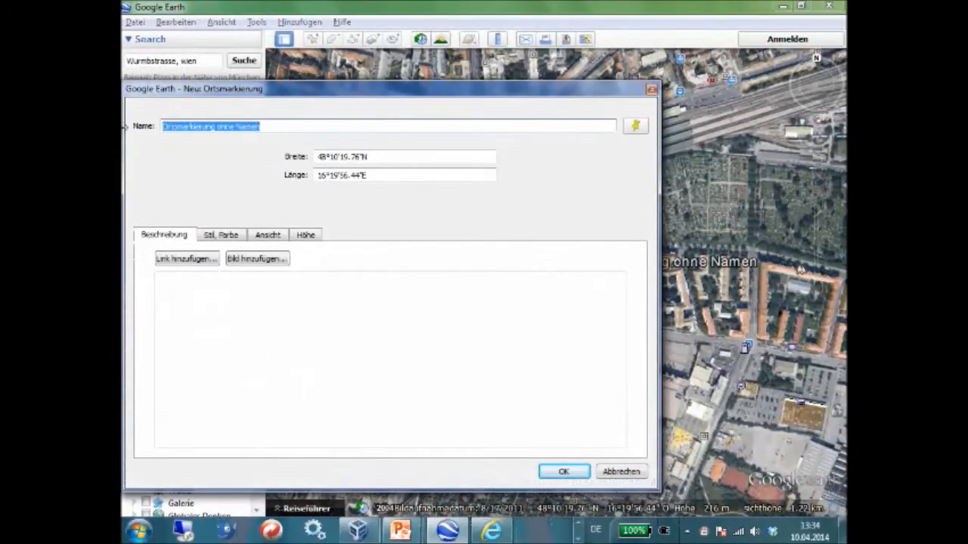
{"action": "type", "text": "Qlik Vi"}
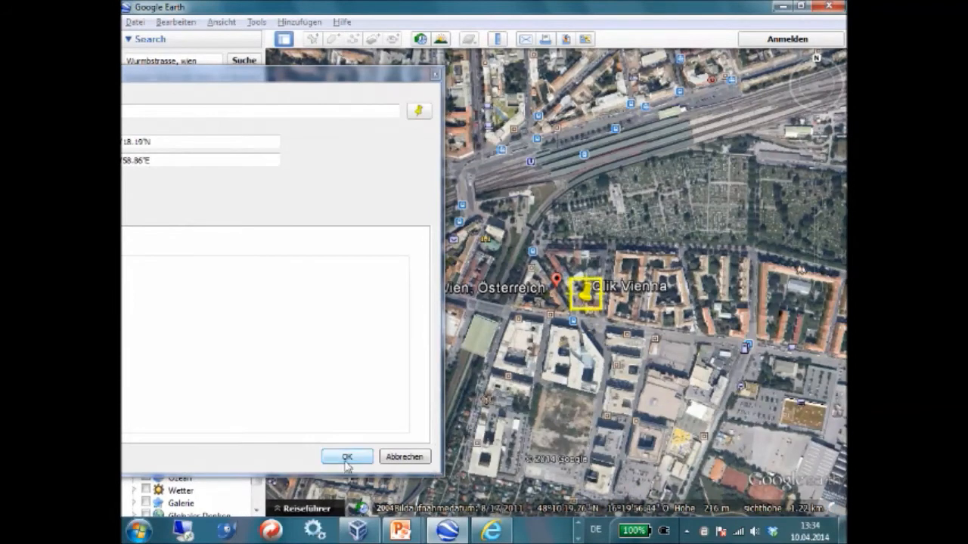
{"action": "left_click", "coordinate": [348, 455]}
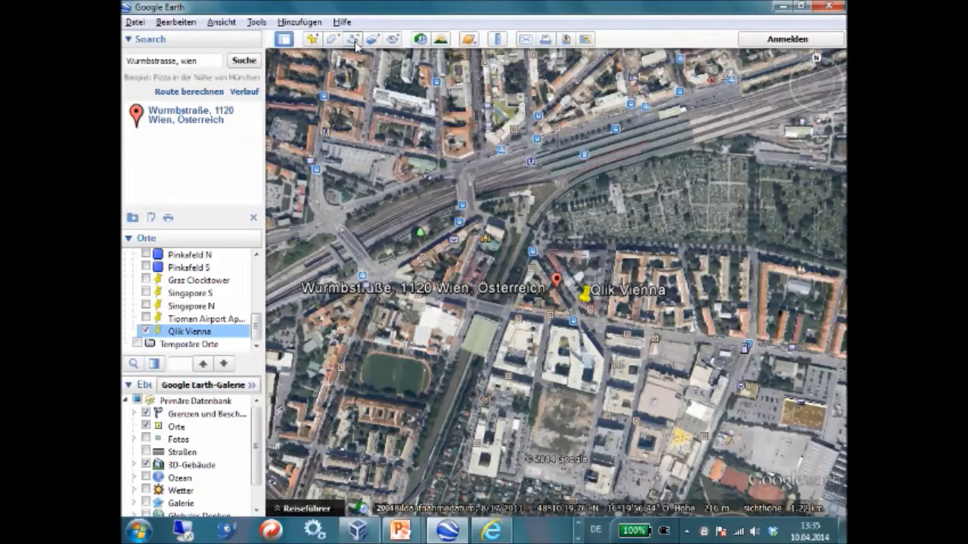
Draw a path through the streets east of Qlik Vienna and save it as 'Cable X'
{"action": "left_click", "coordinate": [364, 41]}
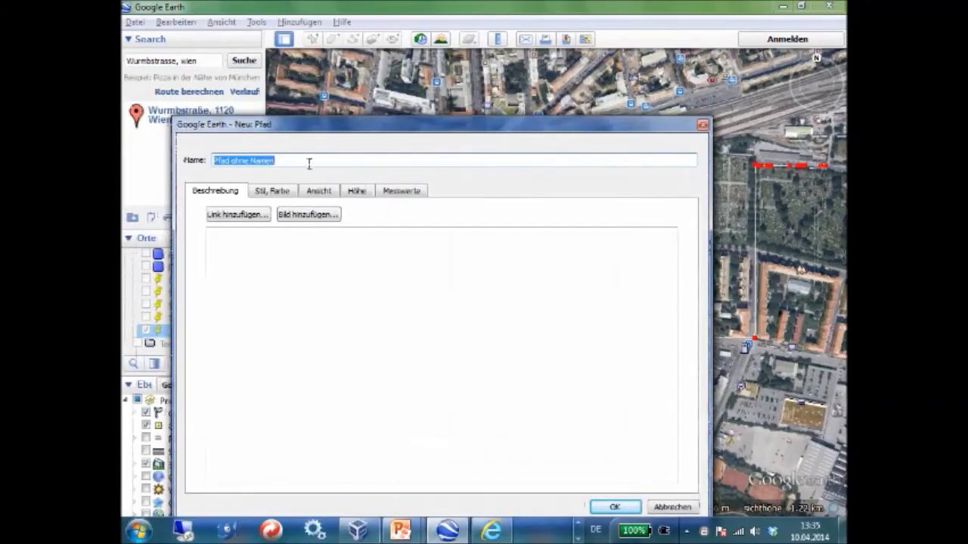
{"action": "type", "text": "Cably"}
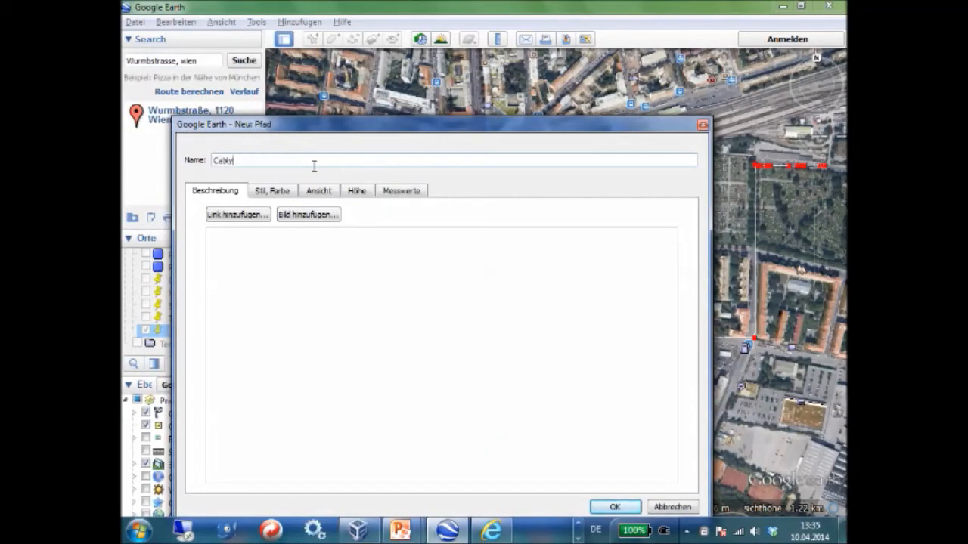
{"action": "type", "text": "Cable X"}
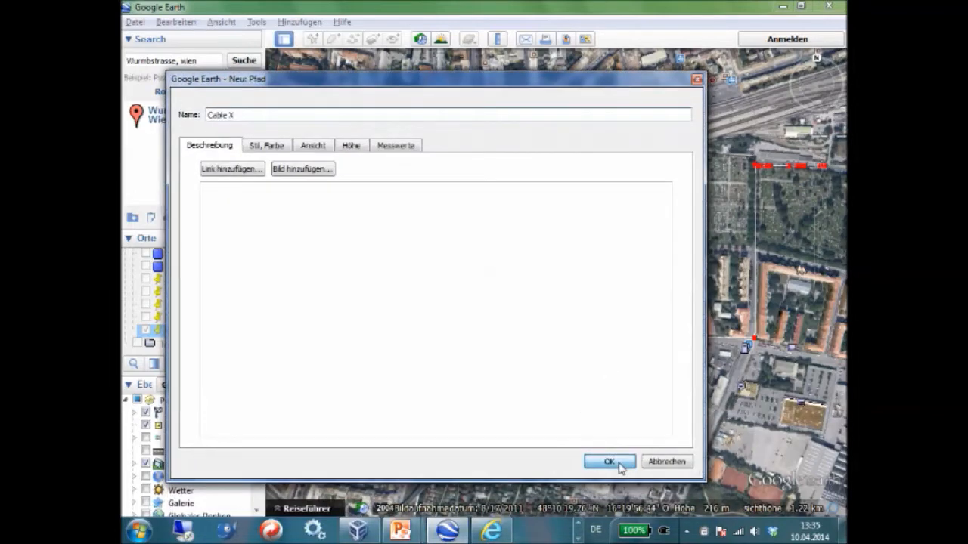
{"action": "left_click", "coordinate": [604, 461]}
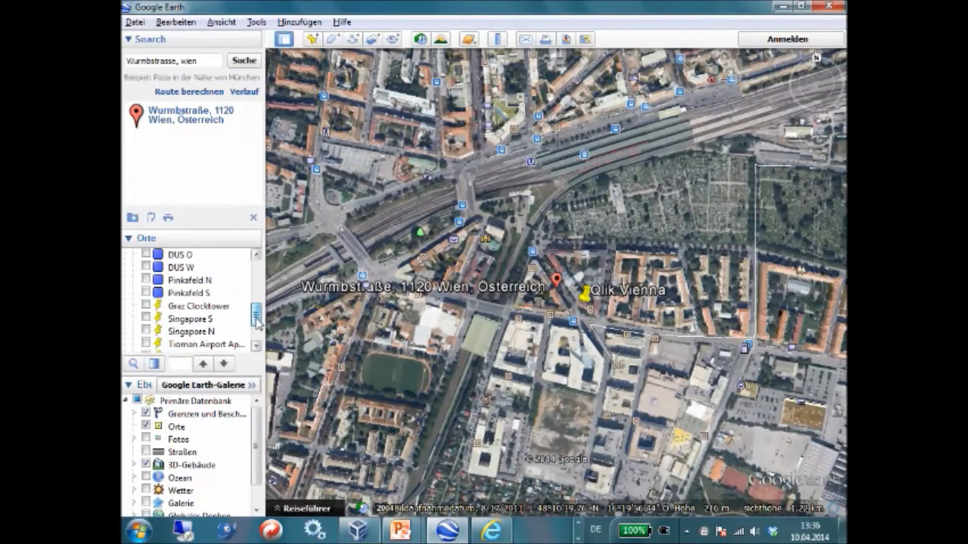
Draw a path from Dublin across the Irish Sea to Wales, saved as 'Shipline'
{"action": "scroll", "scroll_direction": "down", "scroll_amount": 3}
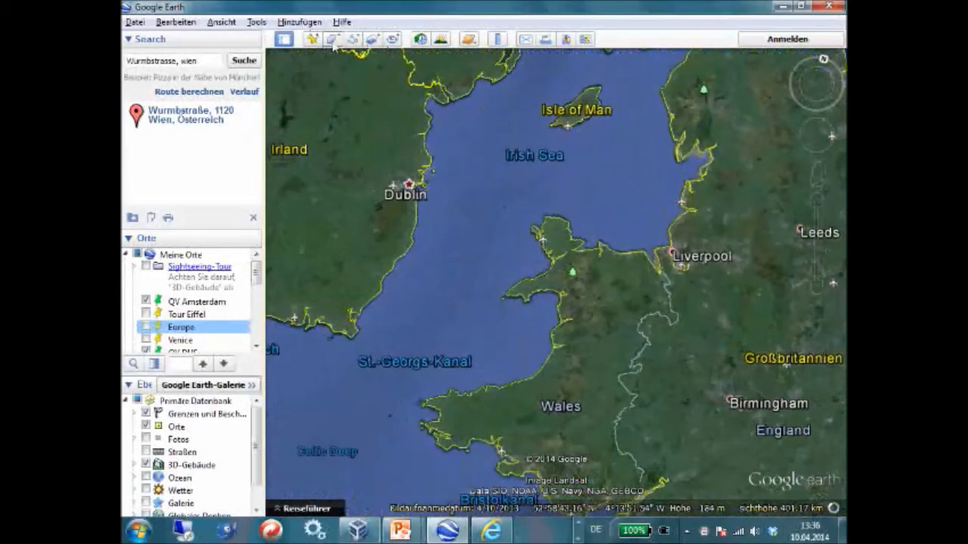
{"action": "mouse_move", "coordinate": [367, 38]}
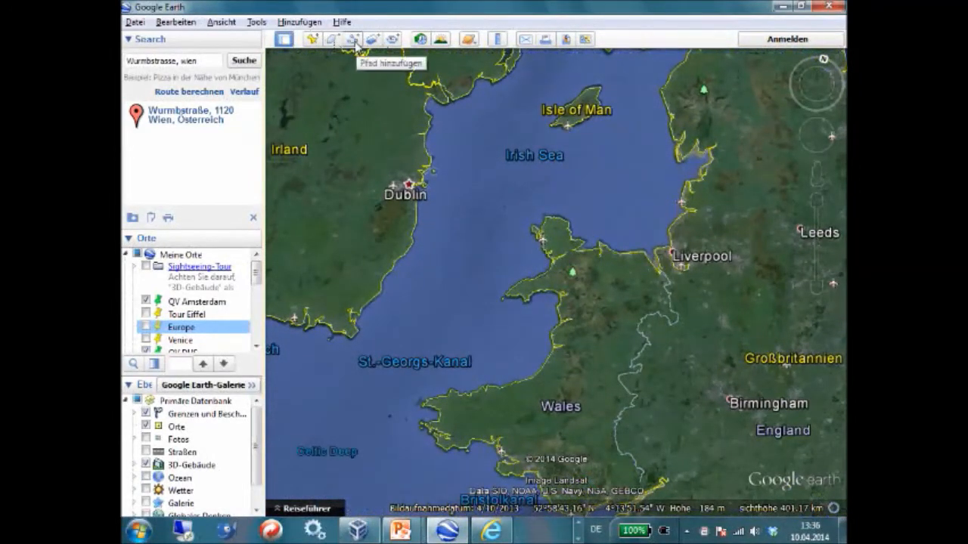
{"action": "left_click", "coordinate": [341, 39]}
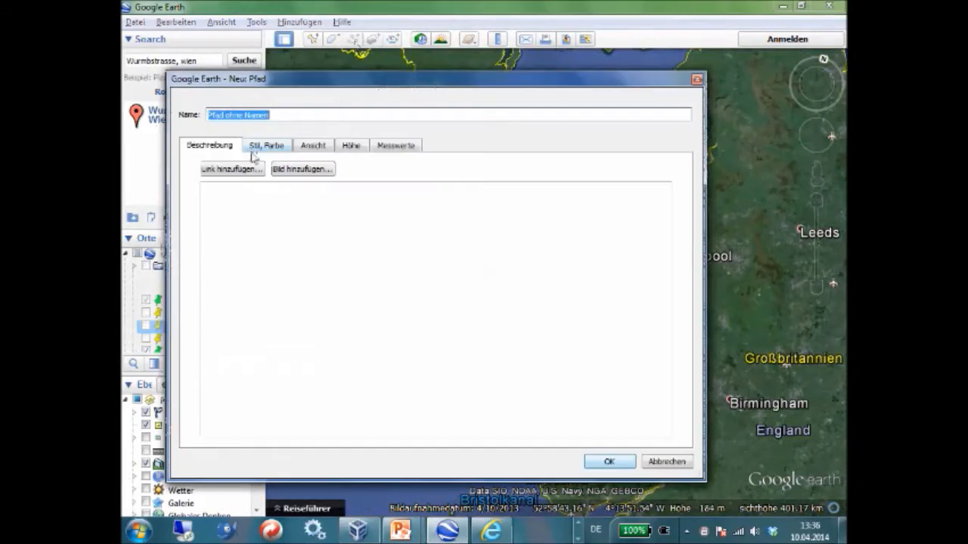
{"action": "type", "text": "Shipline"}
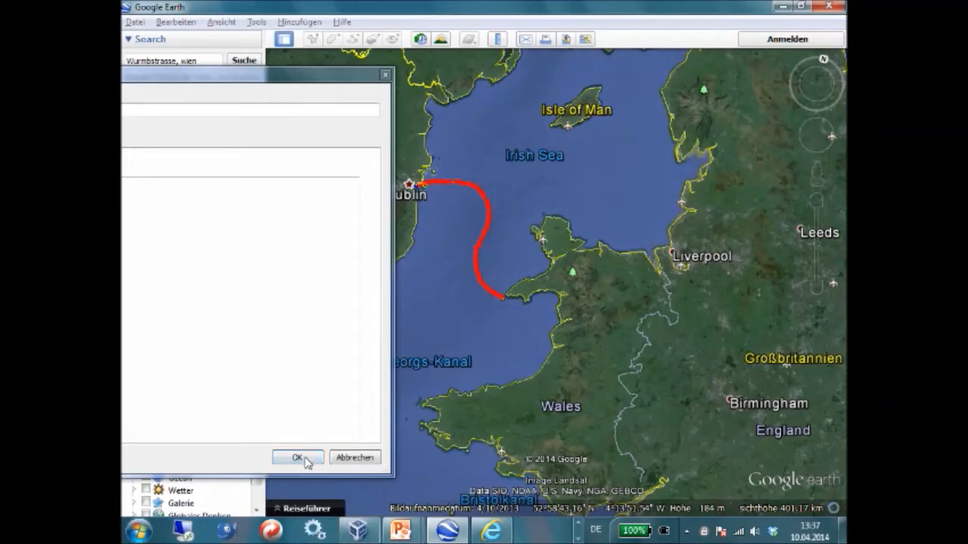
{"action": "left_click", "coordinate": [297, 457]}
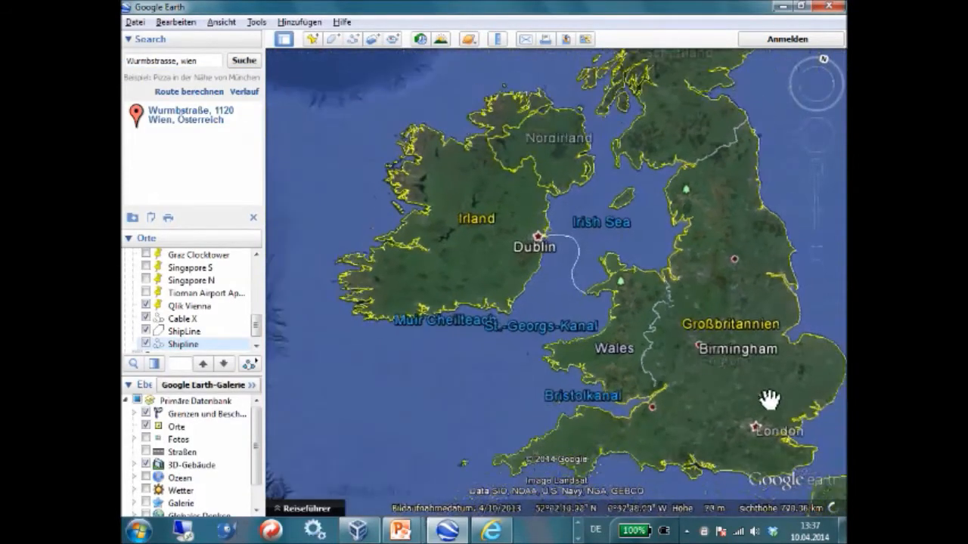
{"action": "left_click_drag", "start_coordinate": [769, 401], "coordinate": [624, 358]}
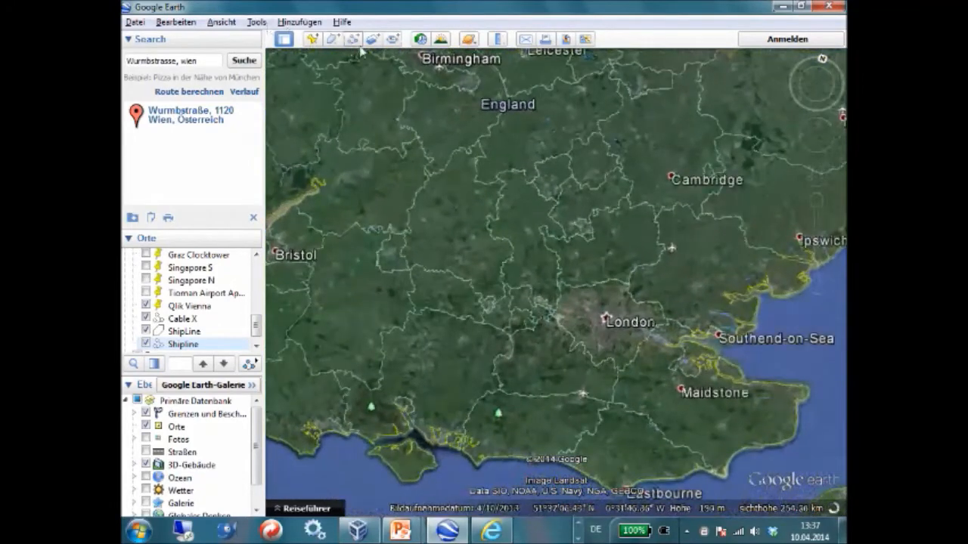
{"action": "mouse_move", "coordinate": [330, 40]}
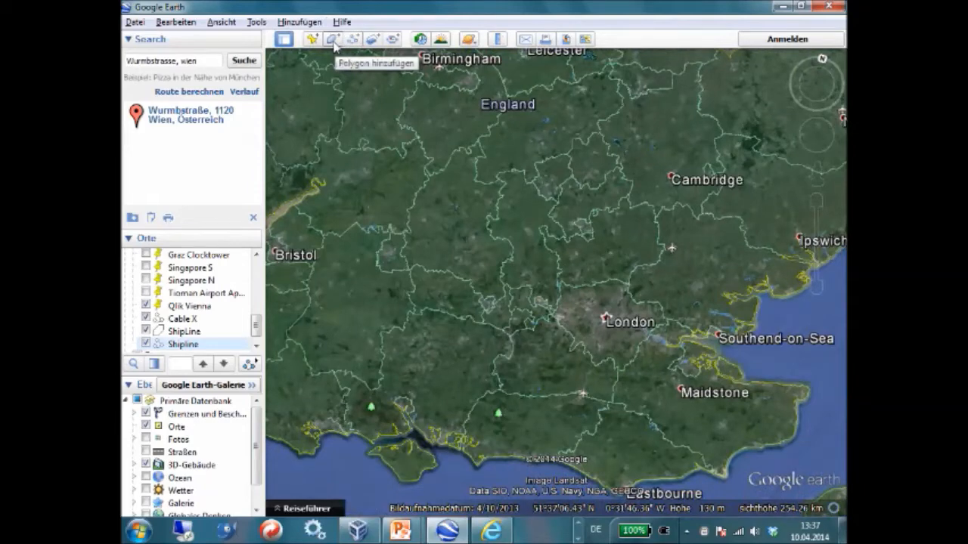
Draw a heart polygon over London named 'Heart over London', then switch to QlikView
{"action": "left_click", "coordinate": [330, 40]}
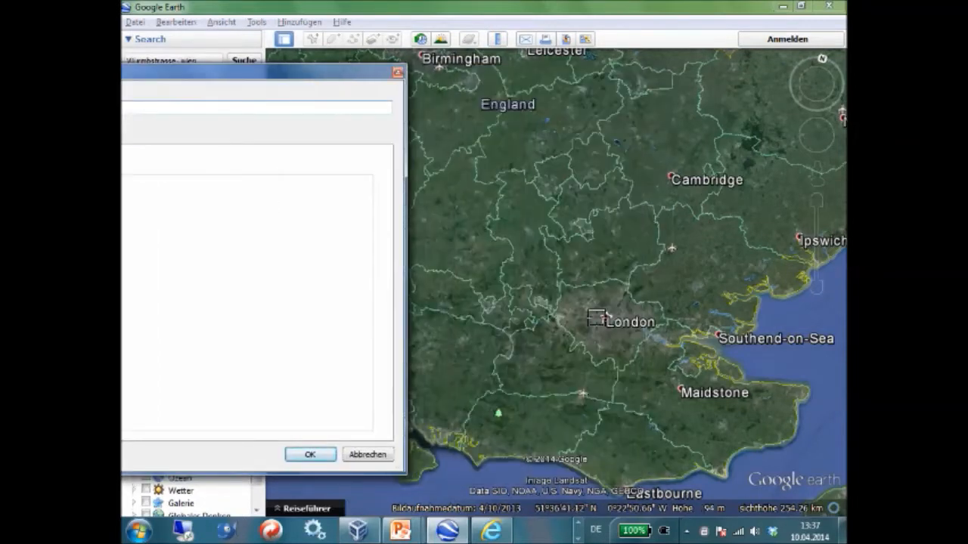
{"action": "left_click_drag", "start_coordinate": [566, 274], "coordinate": [605, 355]}
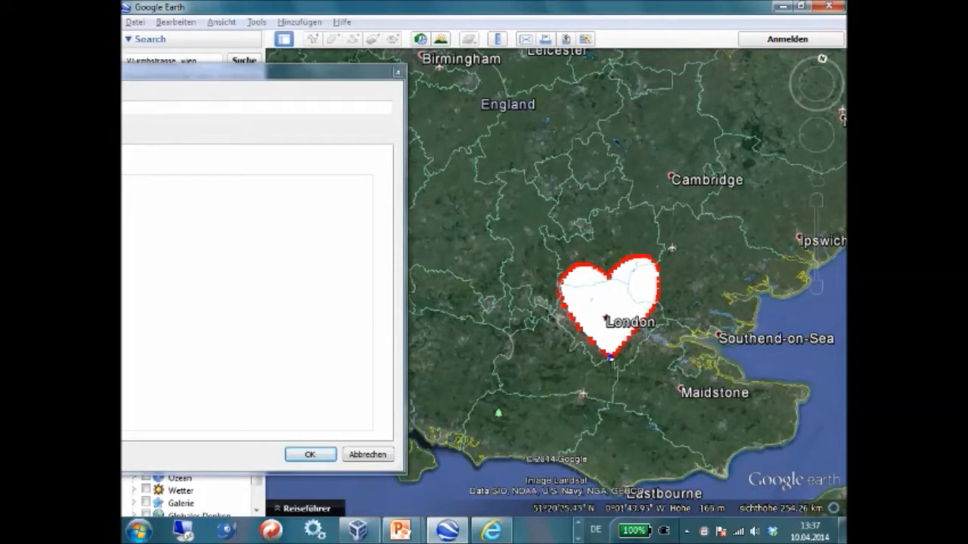
{"action": "left_click", "coordinate": [311, 454]}
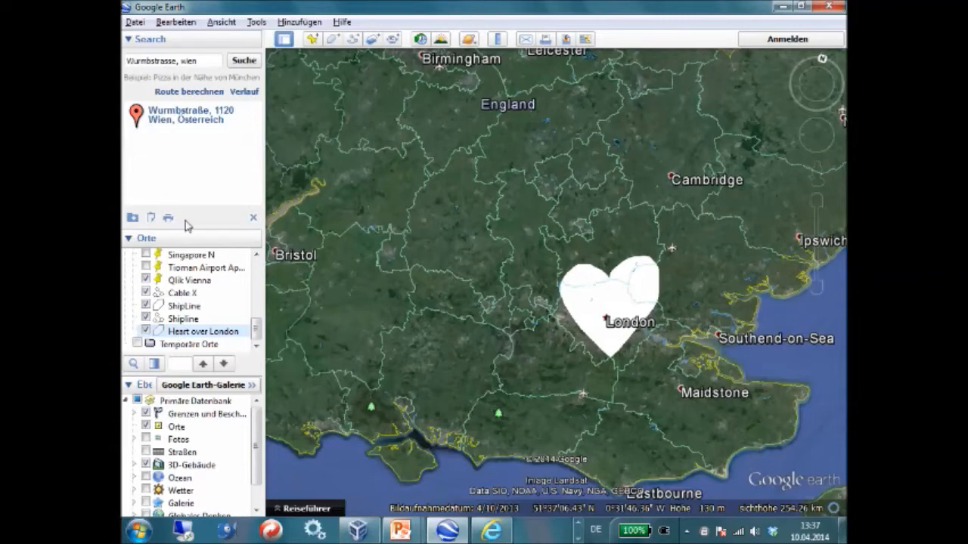
{"action": "left_click", "coordinate": [135, 22]}
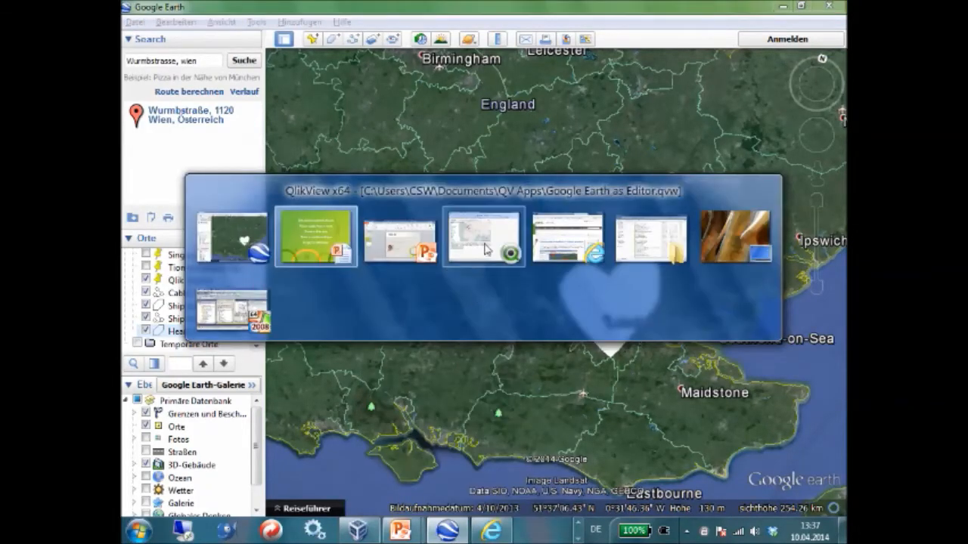
{"action": "left_click", "coordinate": [486, 235]}
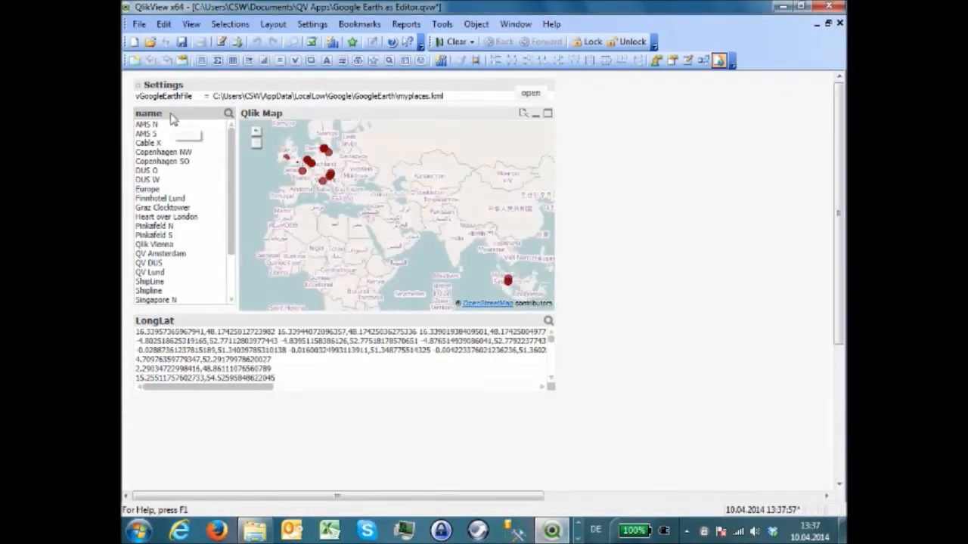
Select Cable X and Qlik Vienna in the name list to display both on the map
{"action": "left_click", "coordinate": [150, 123]}
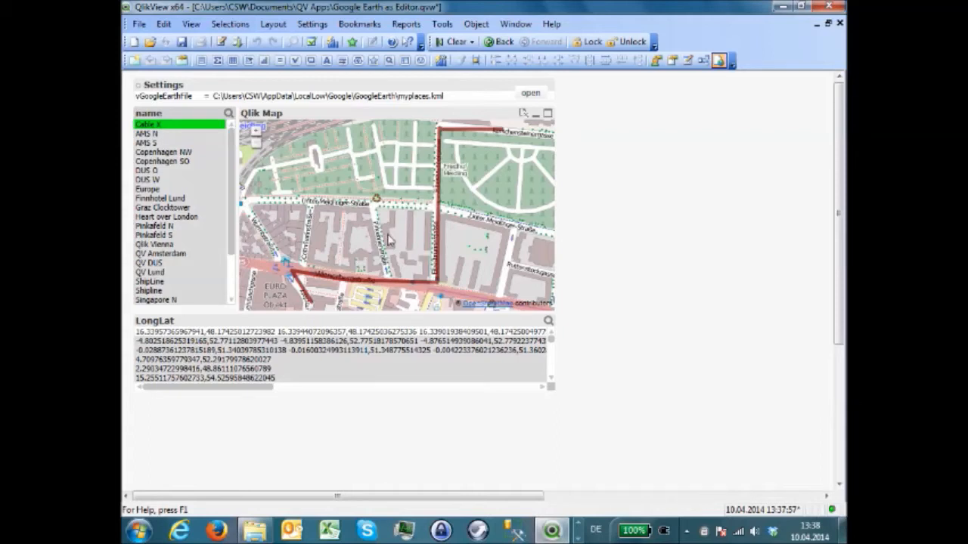
{"action": "mouse_move", "coordinate": [202, 115]}
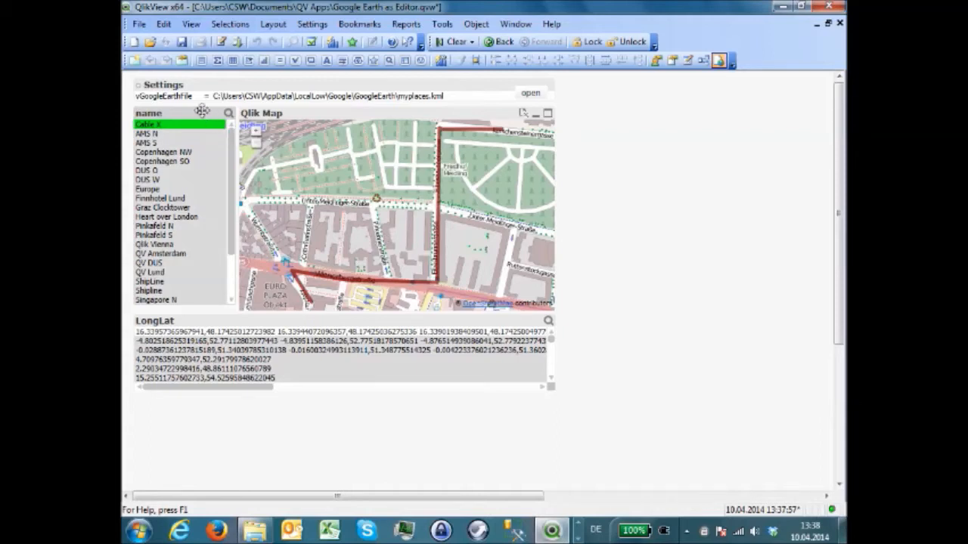
{"action": "mouse_move", "coordinate": [226, 121]}
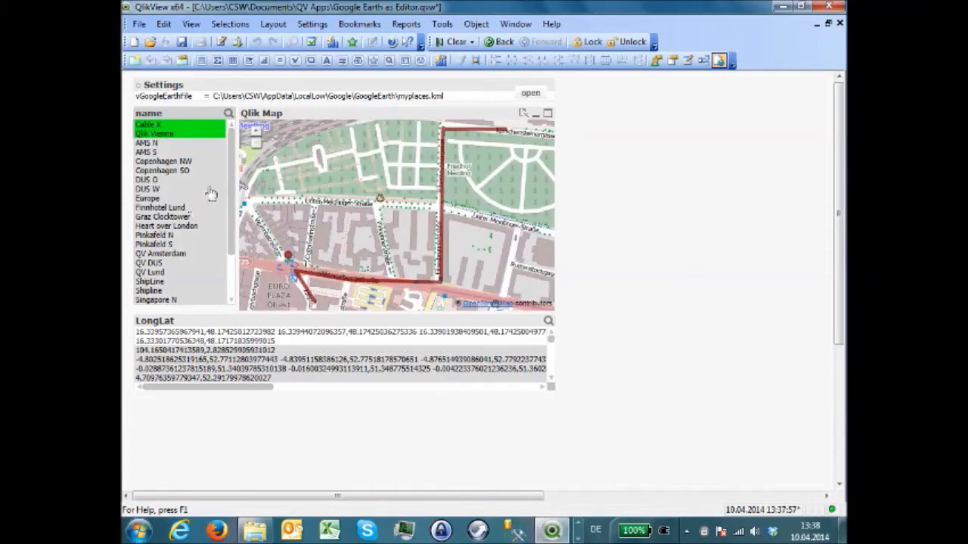
{"action": "left_click", "coordinate": [149, 281]}
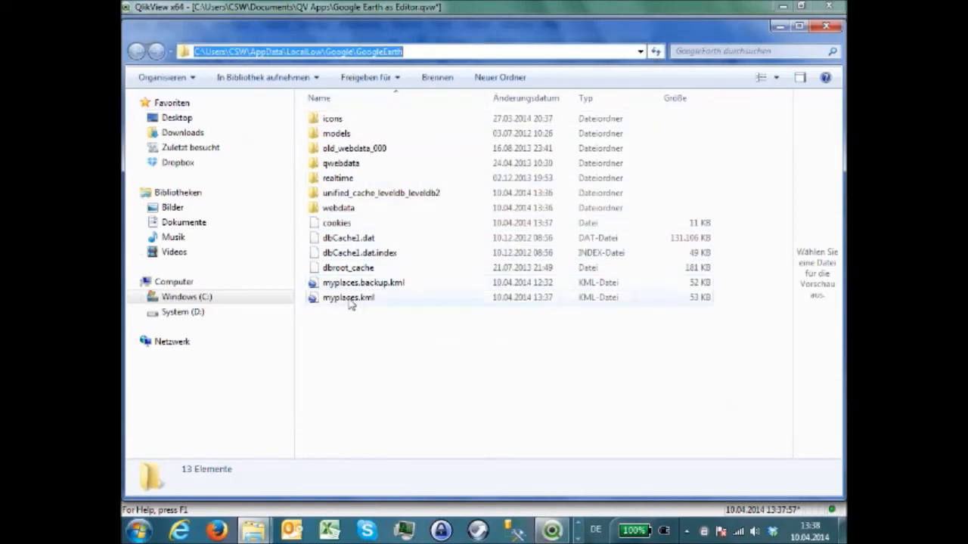
{"action": "mouse_move", "coordinate": [377, 306]}
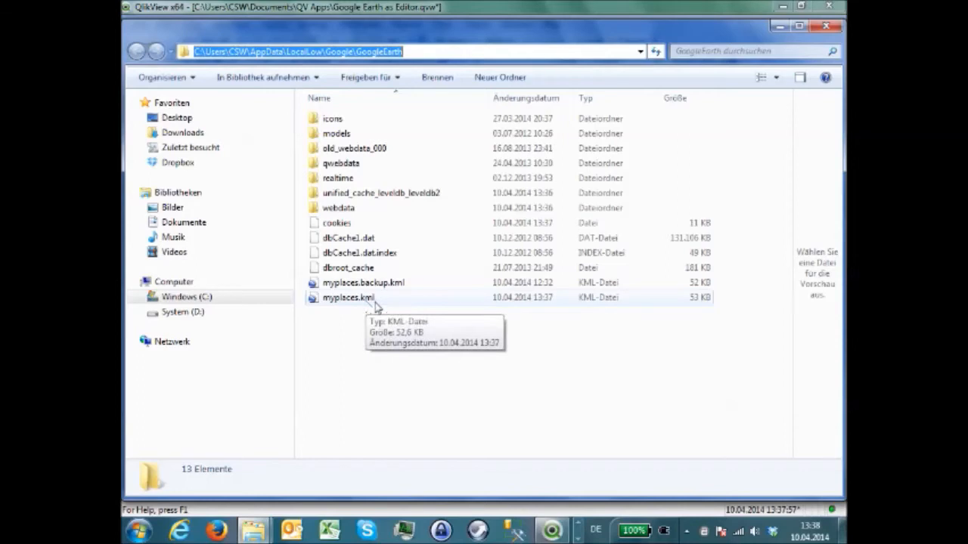
Right-click myplaces.kml in the GoogleEarth data folder to edit it with Notepad++
{"action": "right_click", "coordinate": [348, 311]}
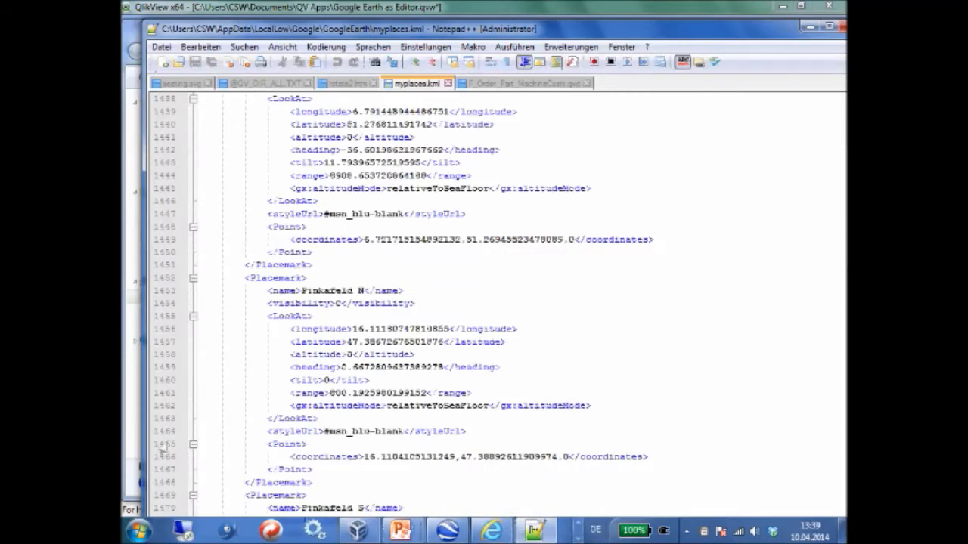
{"action": "mouse_move", "coordinate": [113, 423]}
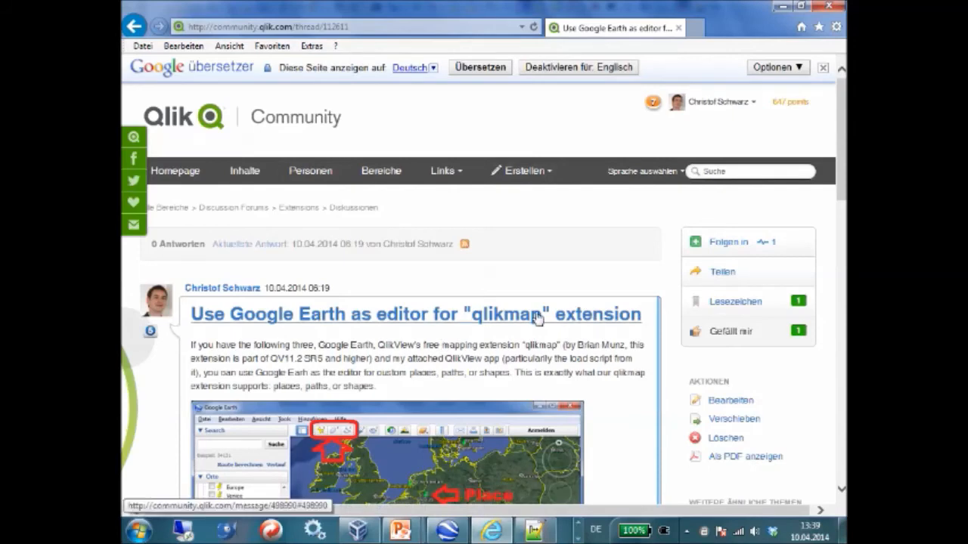
Scroll the Qlik Community thread down to the attached QVW file and qlikmap GitHub link
{"action": "scroll", "scroll_direction": "down", "scroll_amount": 3}
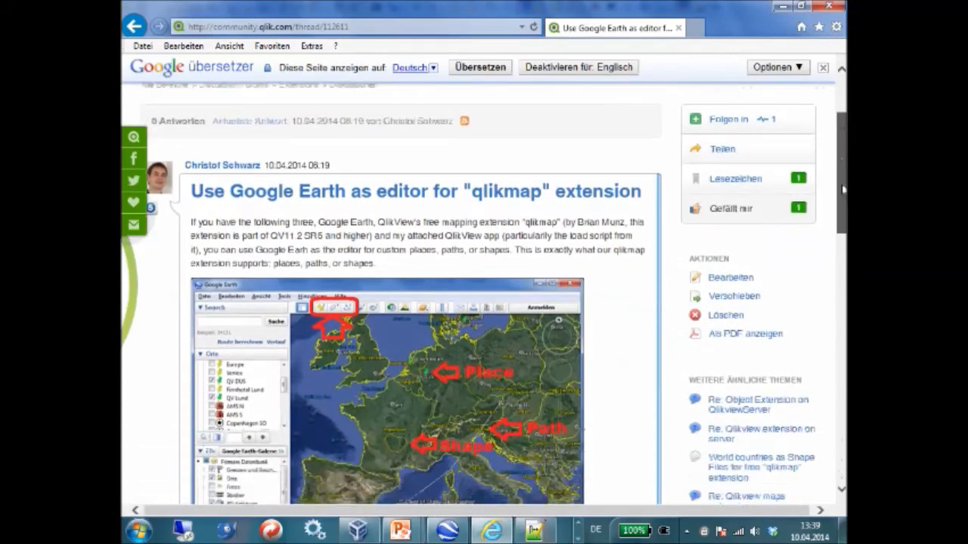
{"action": "scroll", "scroll_direction": "down", "scroll_amount": 3}
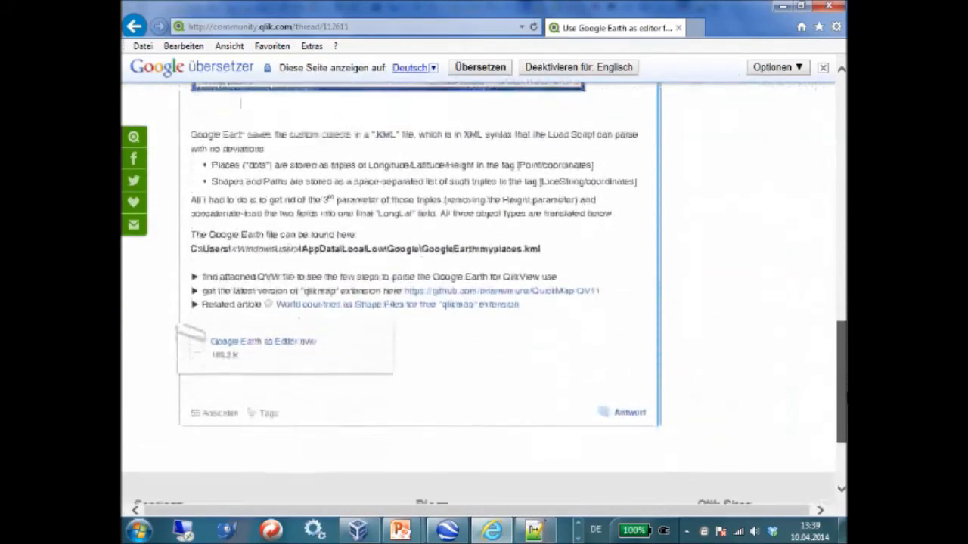
{"action": "scroll", "scroll_direction": "down", "scroll_amount": 3}
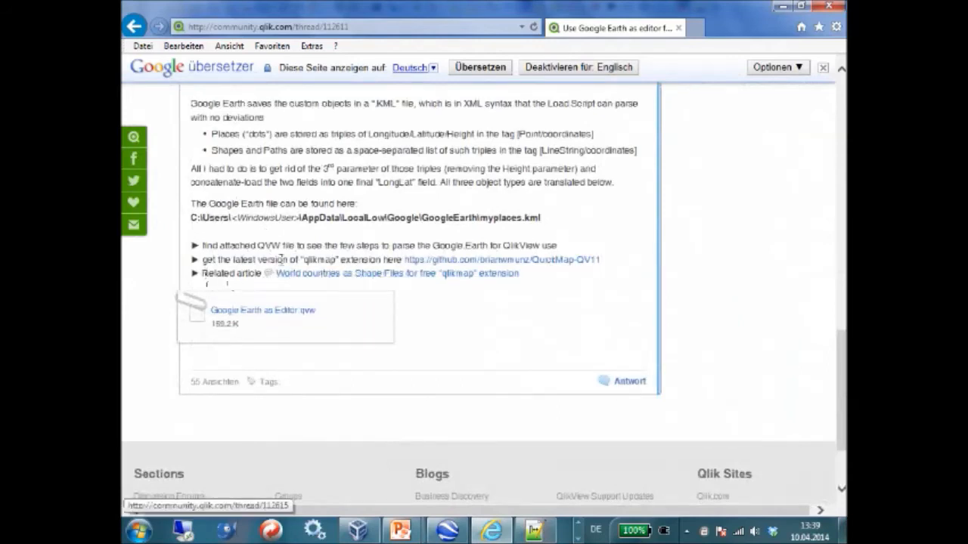
{"action": "mouse_move", "coordinate": [454, 268]}
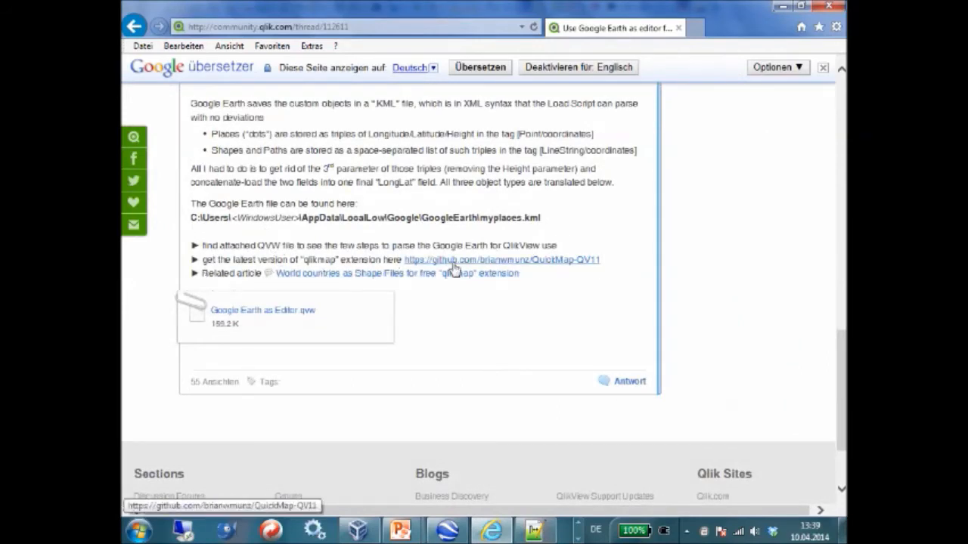